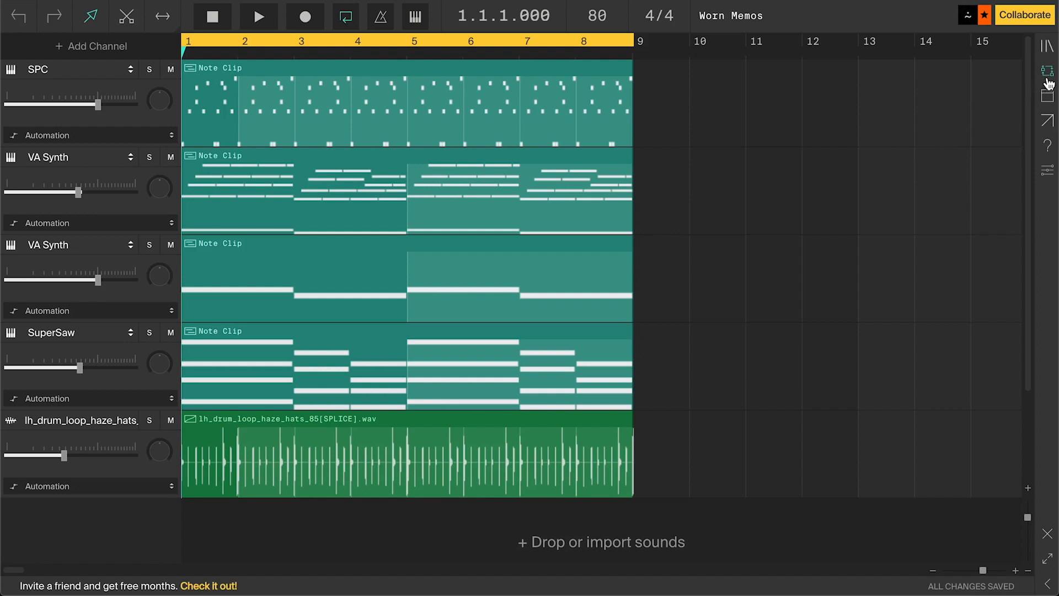
Show the Collaborate panel for Worn Memos with invite options, share link and owner.
{"action": "left_click", "coordinate": [1048, 71]}
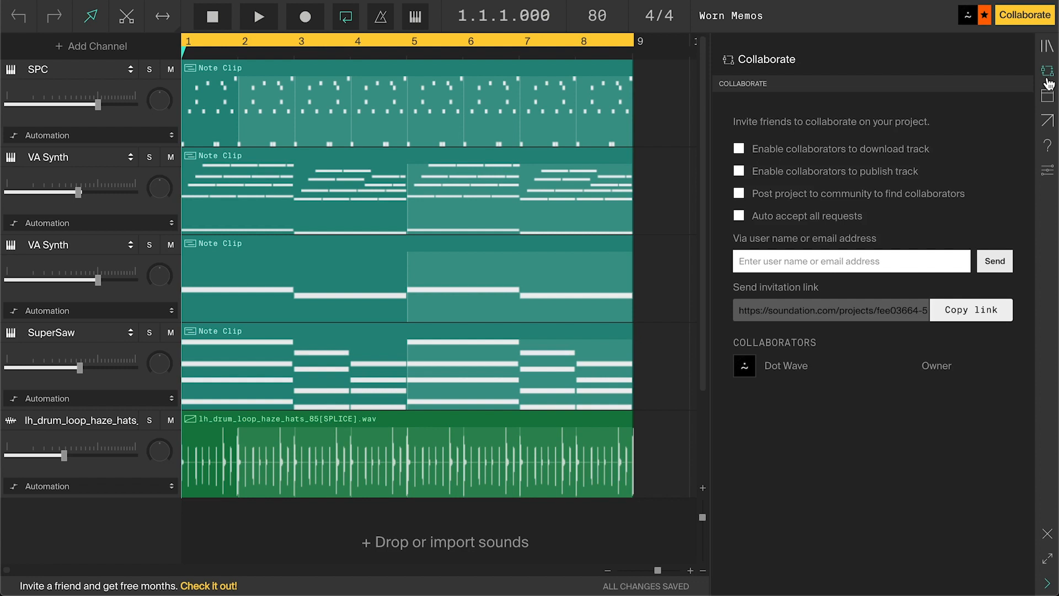
{"action": "mouse_move", "coordinate": [917, 266]}
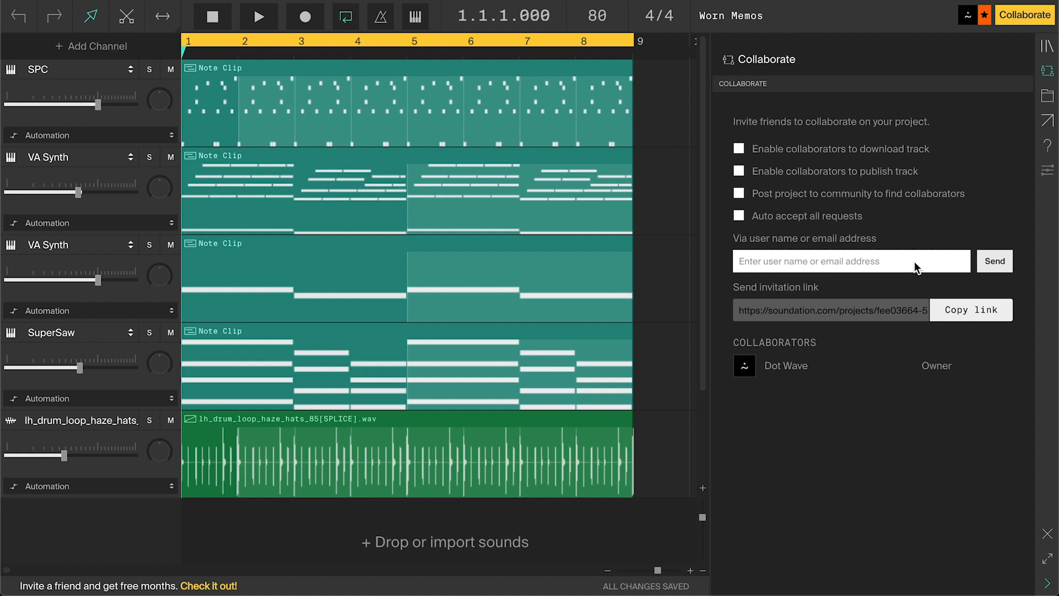
{"action": "type", "text": "blezz"}
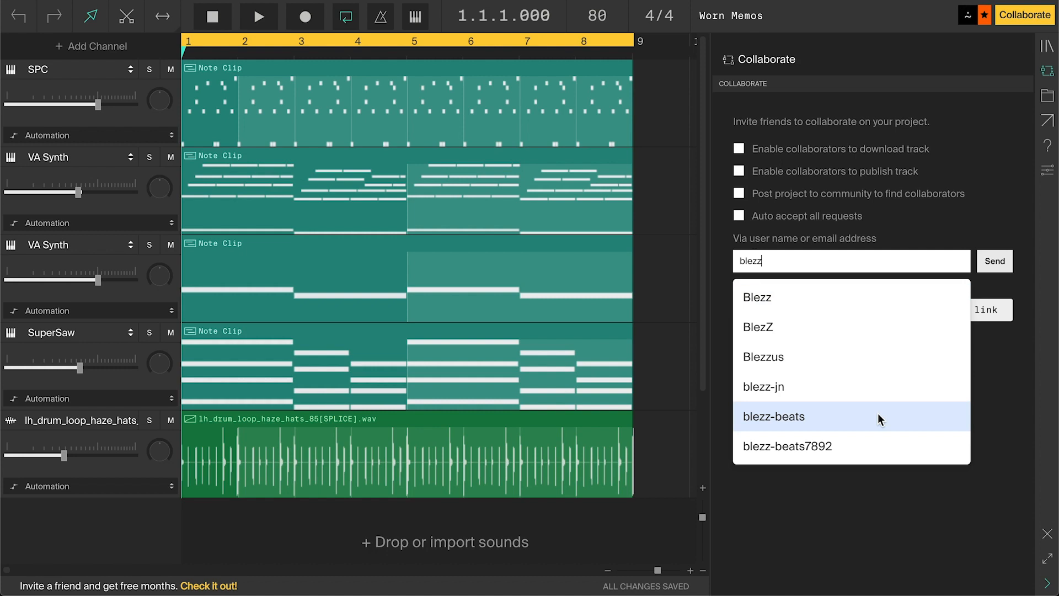
{"action": "left_click", "coordinate": [774, 416]}
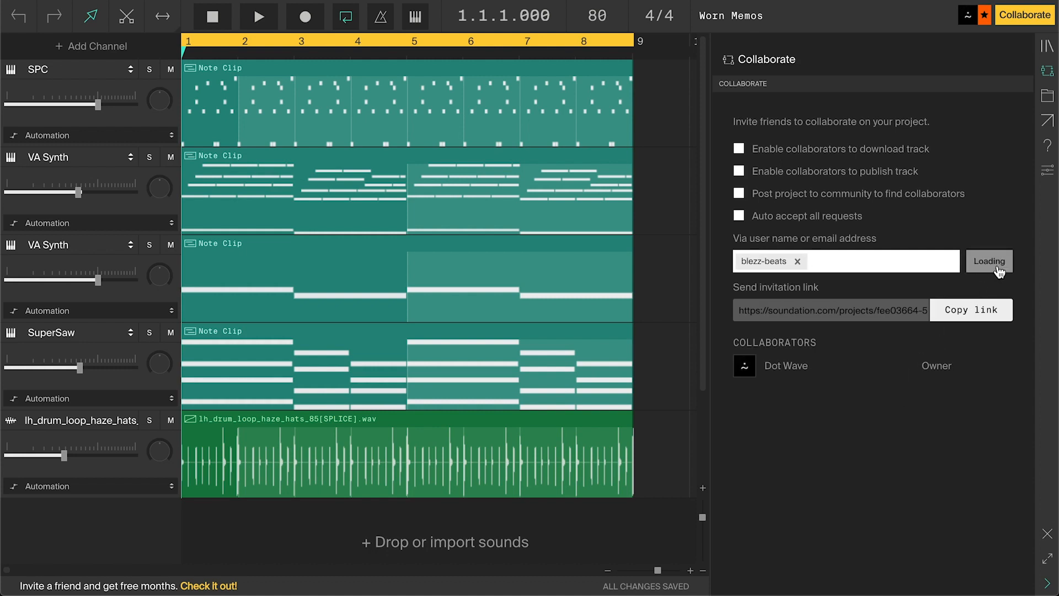
{"action": "left_click", "coordinate": [994, 262]}
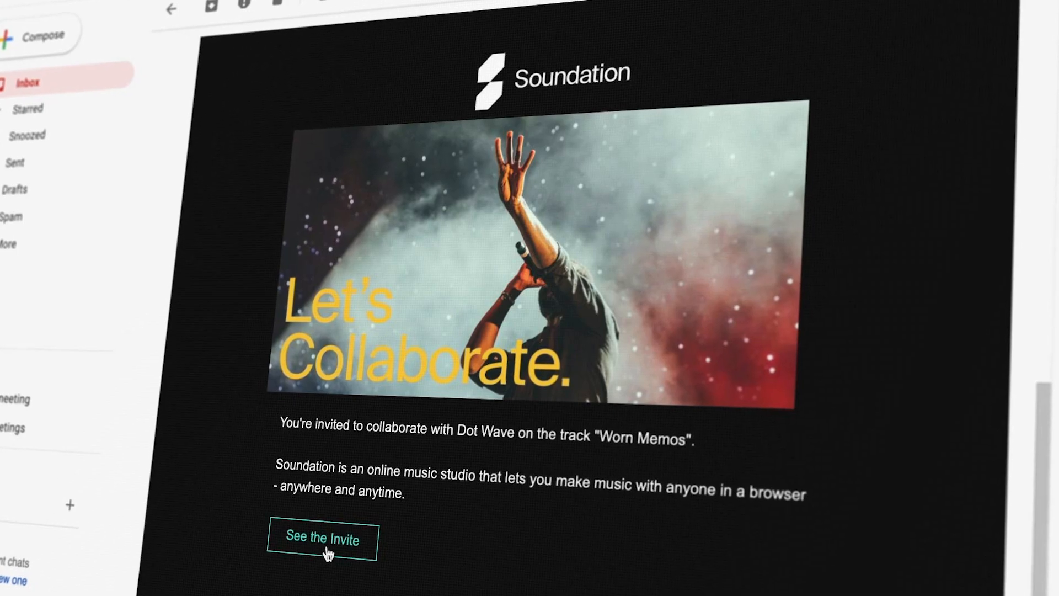
From the invite email, request access to Worn Memos saying "I want to collaborate!" and return to the studio.
{"action": "left_click", "coordinate": [321, 539]}
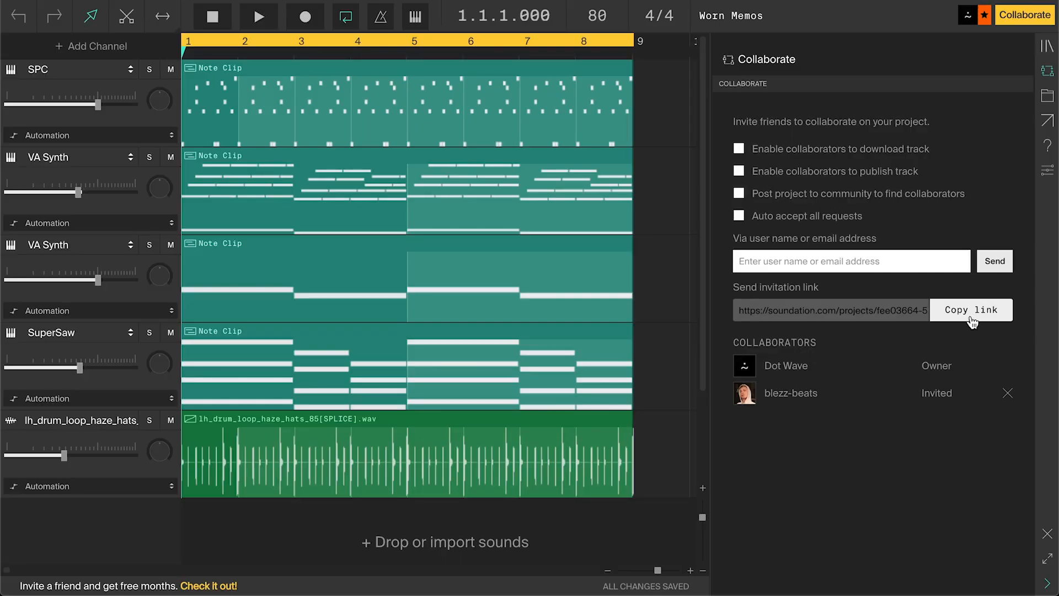
{"action": "left_click", "coordinate": [971, 309]}
{"action": "type", "text": "I wan"}
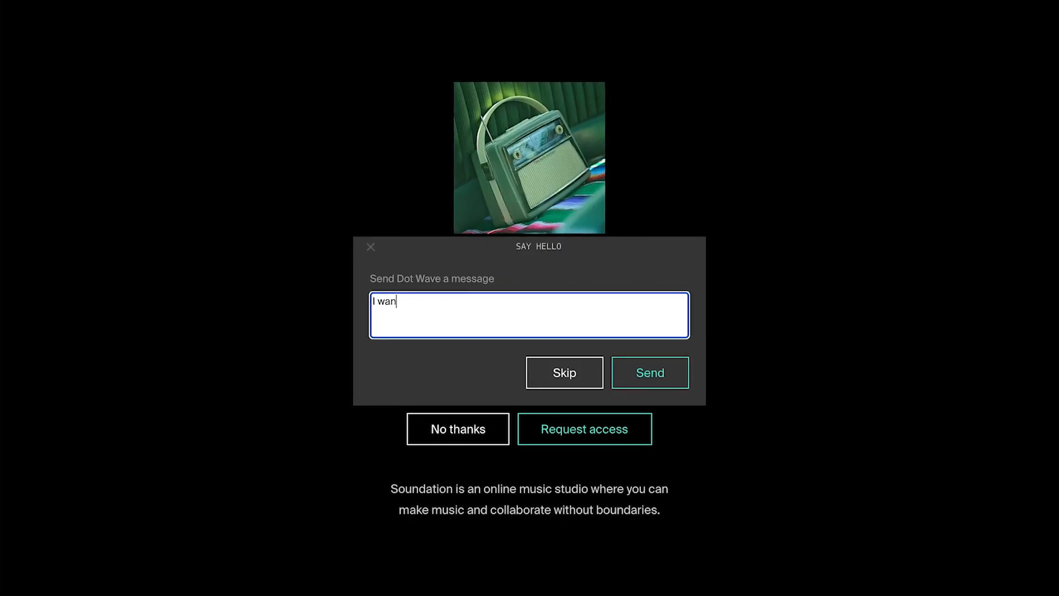
{"action": "type", "text": "t to collaborate!"}
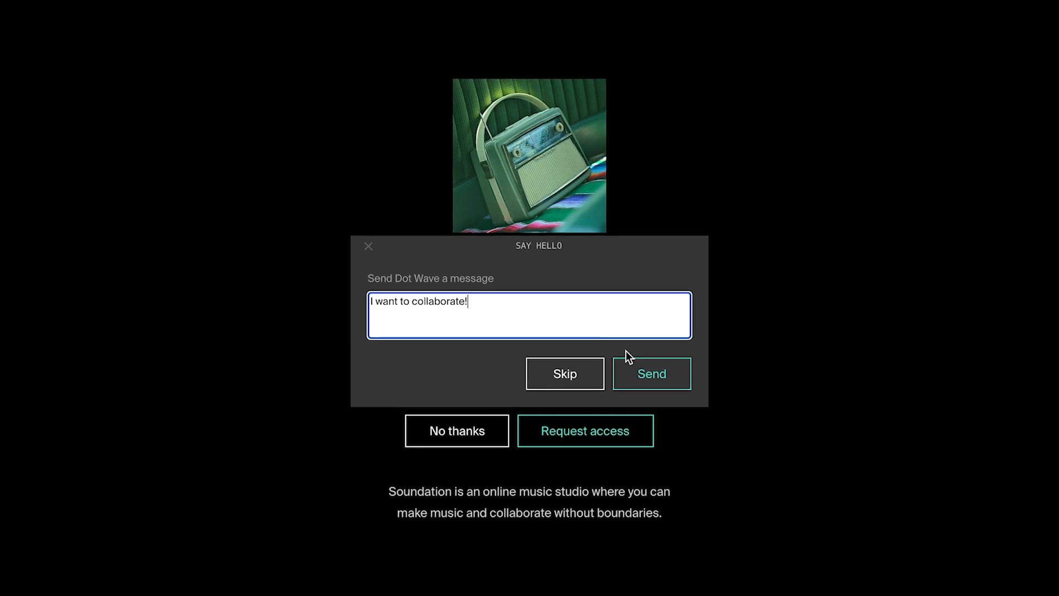
{"action": "left_click", "coordinate": [651, 374]}
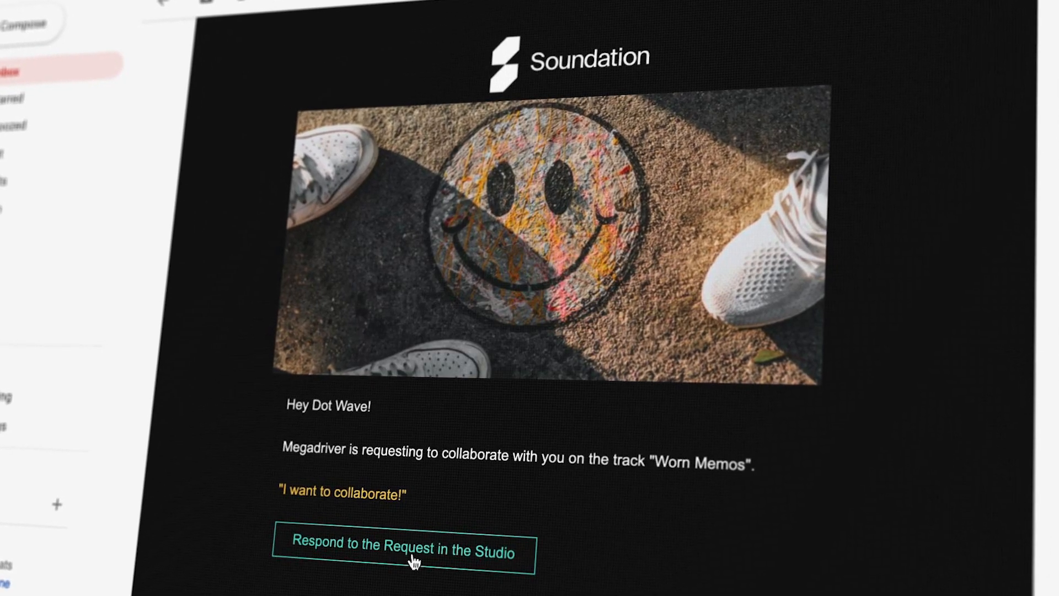
{"action": "left_click", "coordinate": [404, 544]}
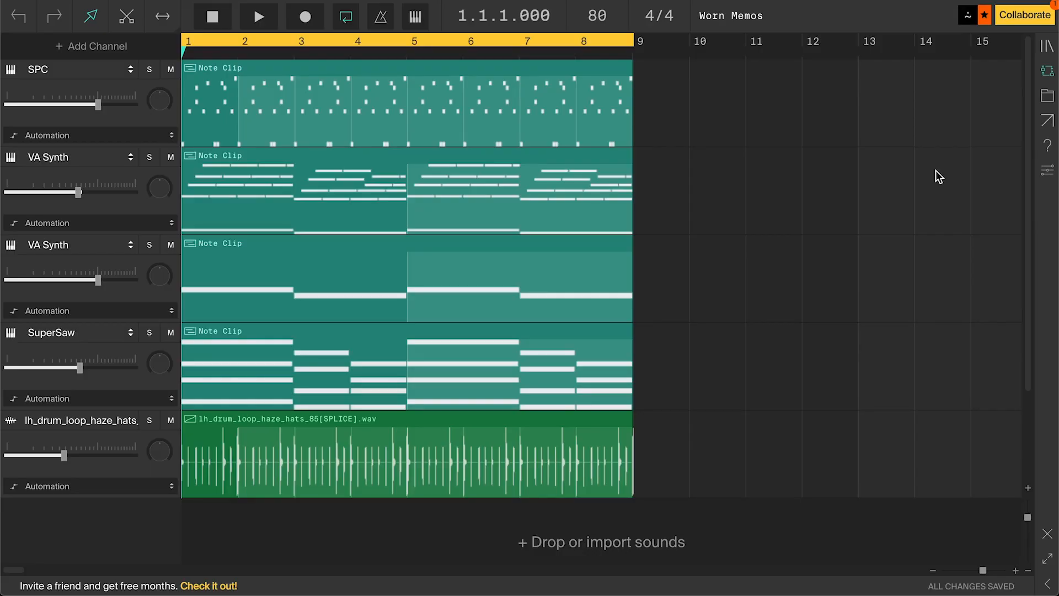
{"action": "mouse_move", "coordinate": [1039, 29]}
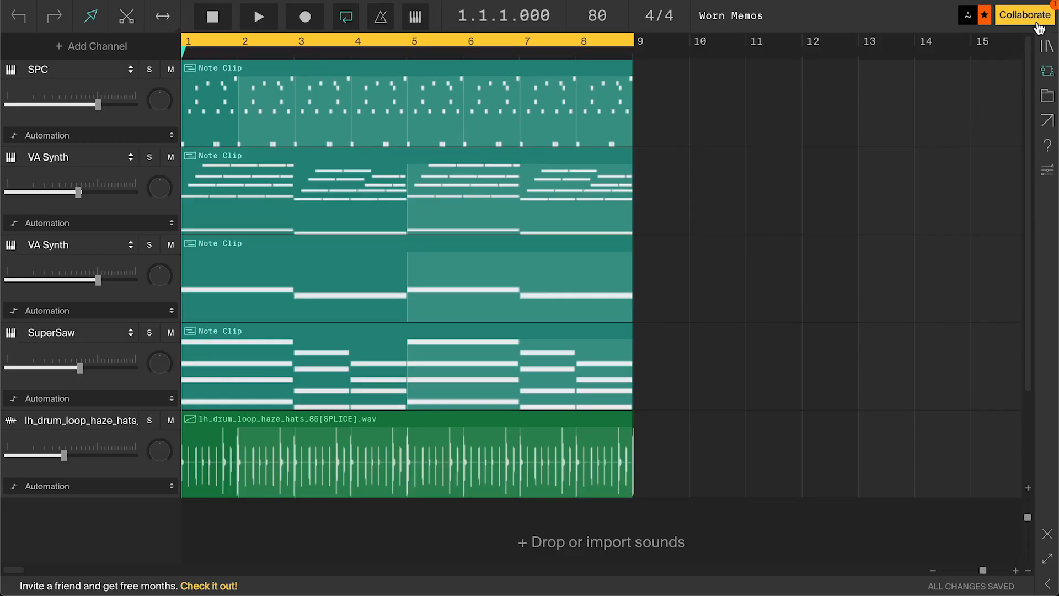
{"action": "left_click", "coordinate": [1024, 14]}
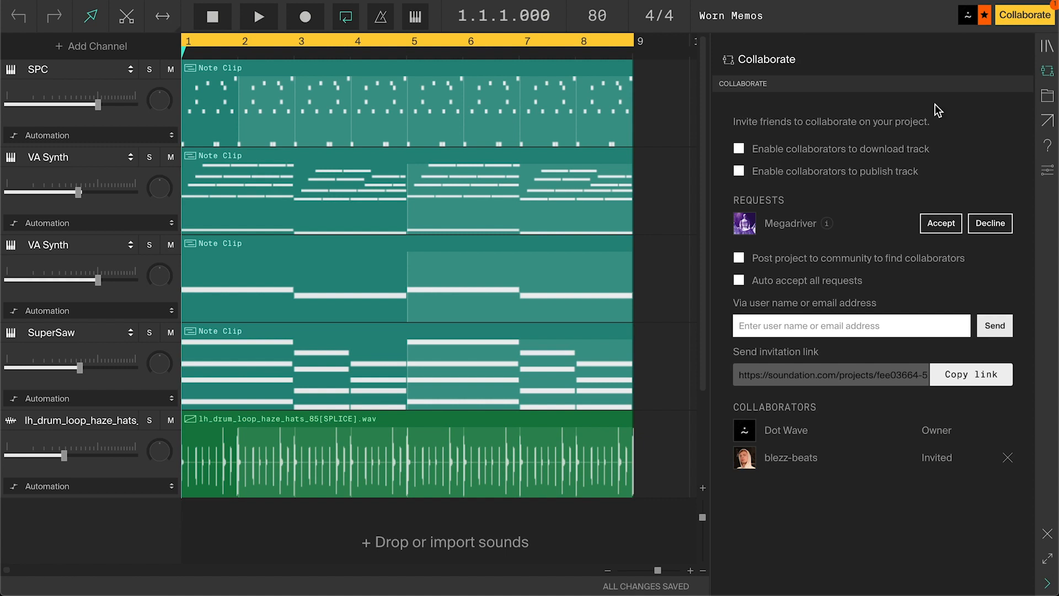
{"action": "mouse_move", "coordinate": [780, 213]}
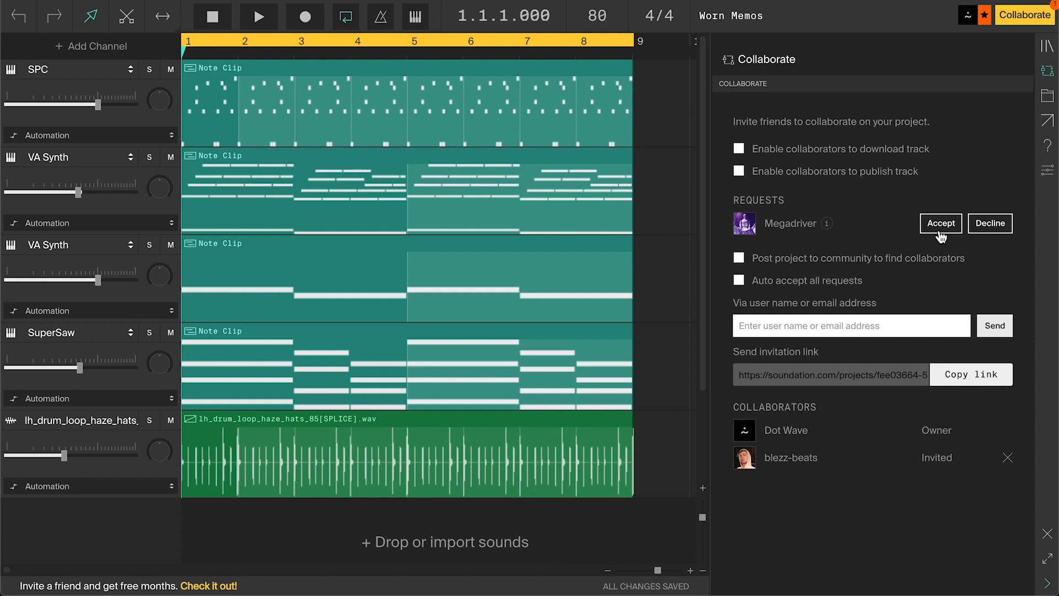
Accept Megadriver, auto-accept all requests, and enable collaborators to download and publish the track.
{"action": "left_click", "coordinate": [941, 223]}
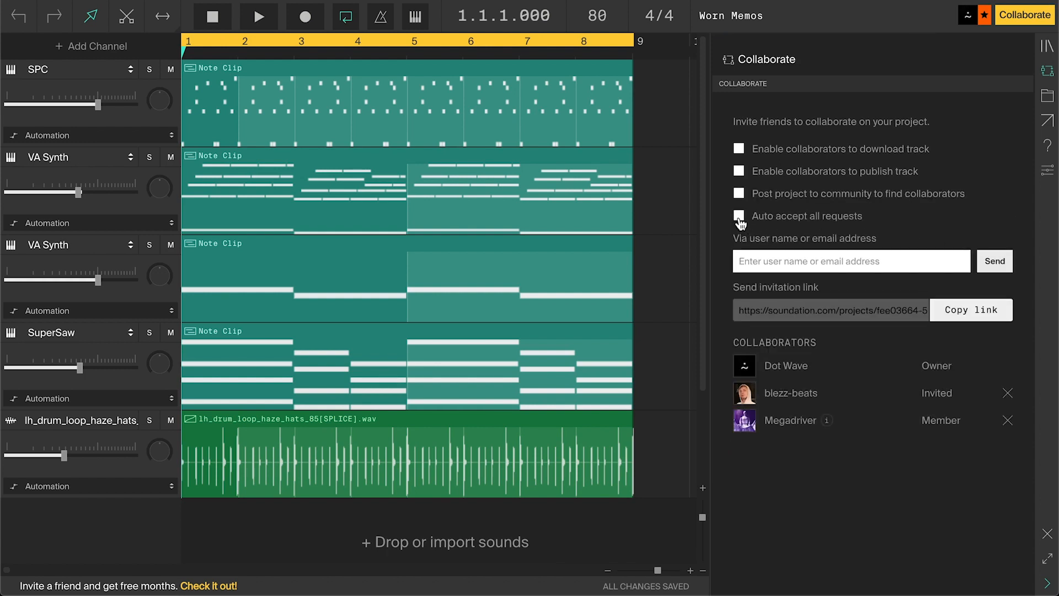
{"action": "left_click", "coordinate": [739, 215]}
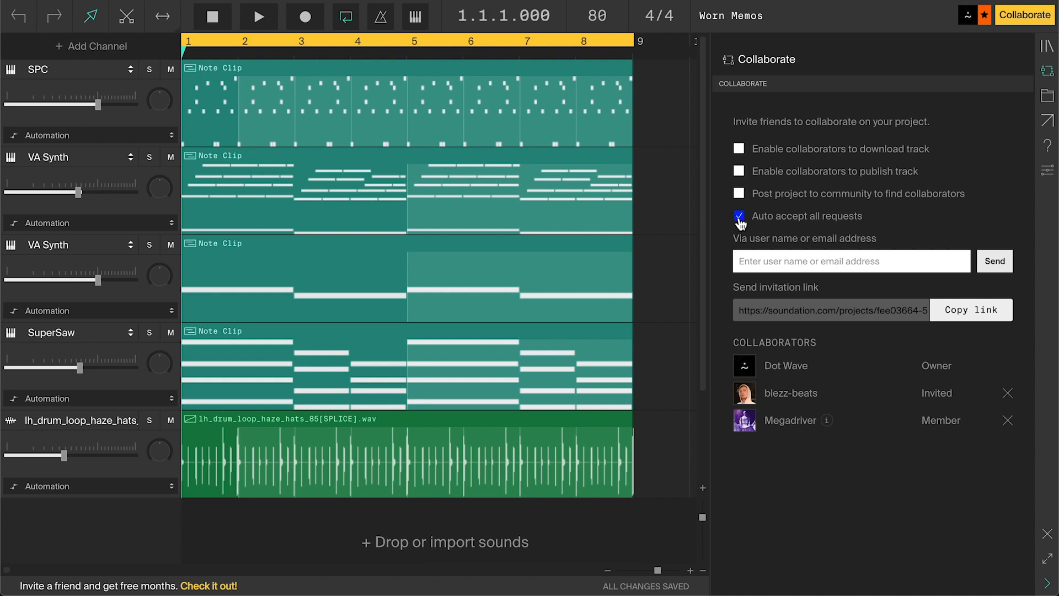
{"action": "mouse_move", "coordinate": [739, 152]}
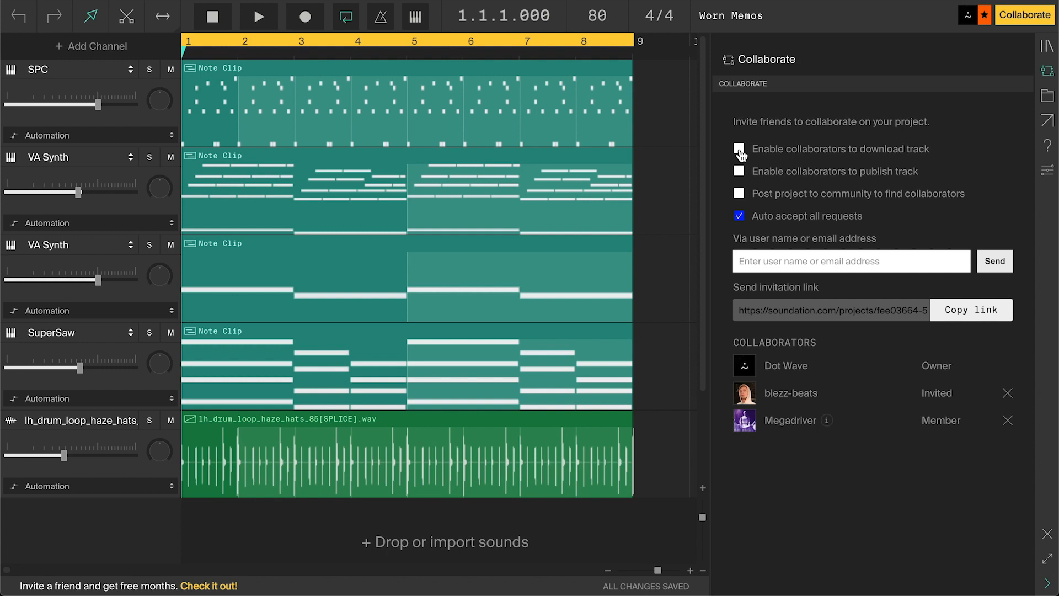
{"action": "left_click", "coordinate": [739, 149]}
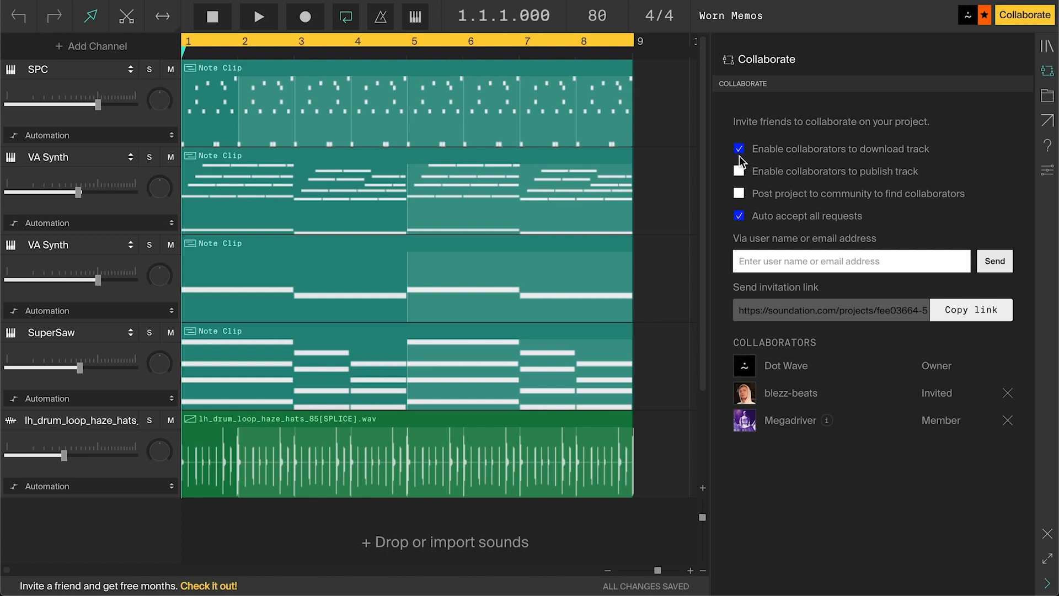
{"action": "left_click", "coordinate": [738, 171]}
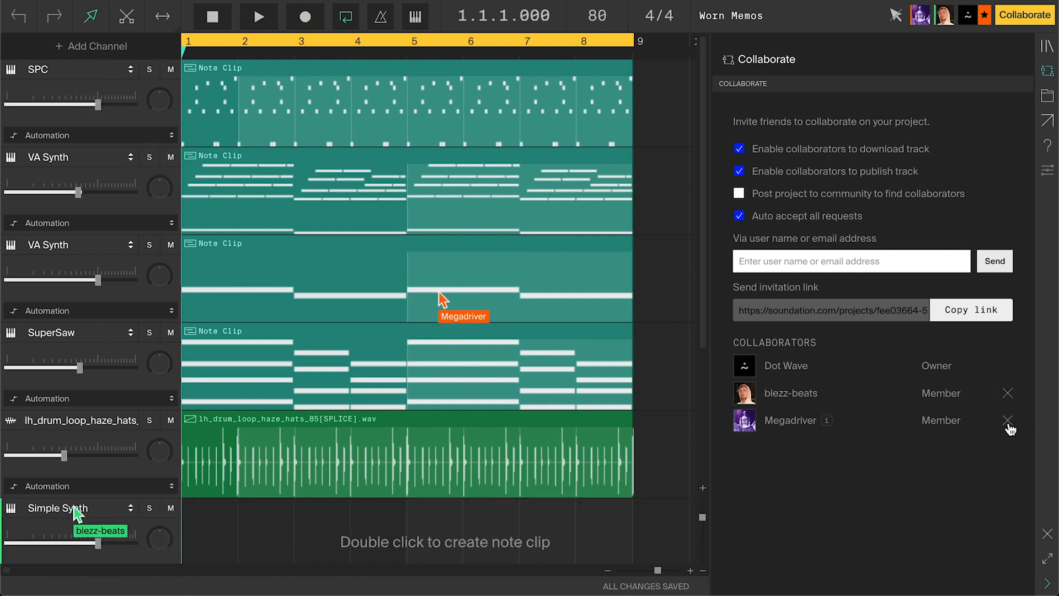
Remove Megadriver from the collaborators, leaving blezz-beats as a member.
{"action": "left_click", "coordinate": [1008, 420]}
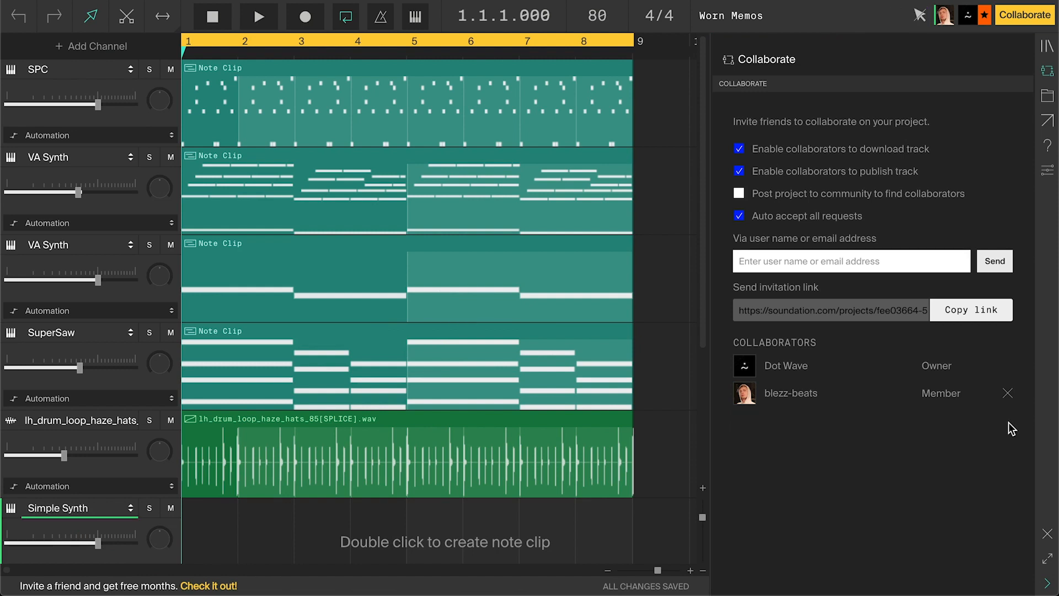